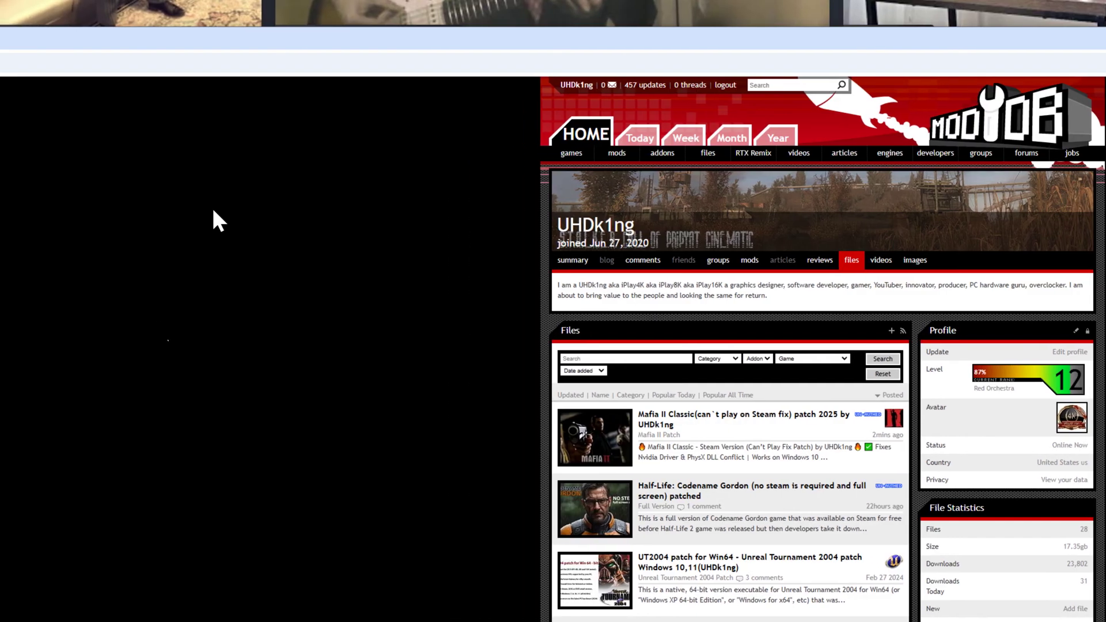
{"action": "mouse_move", "coordinate": [374, 301]}
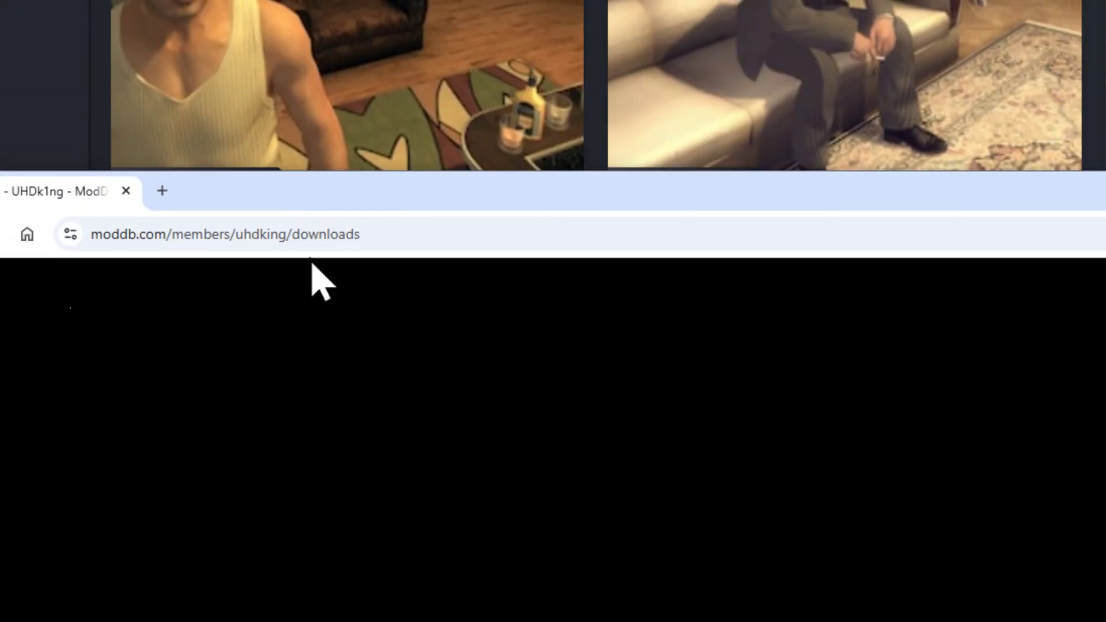
- Select the moddb.com/members/uhdking/downloads address in the browser bar
{"action": "left_click", "coordinate": [226, 234]}
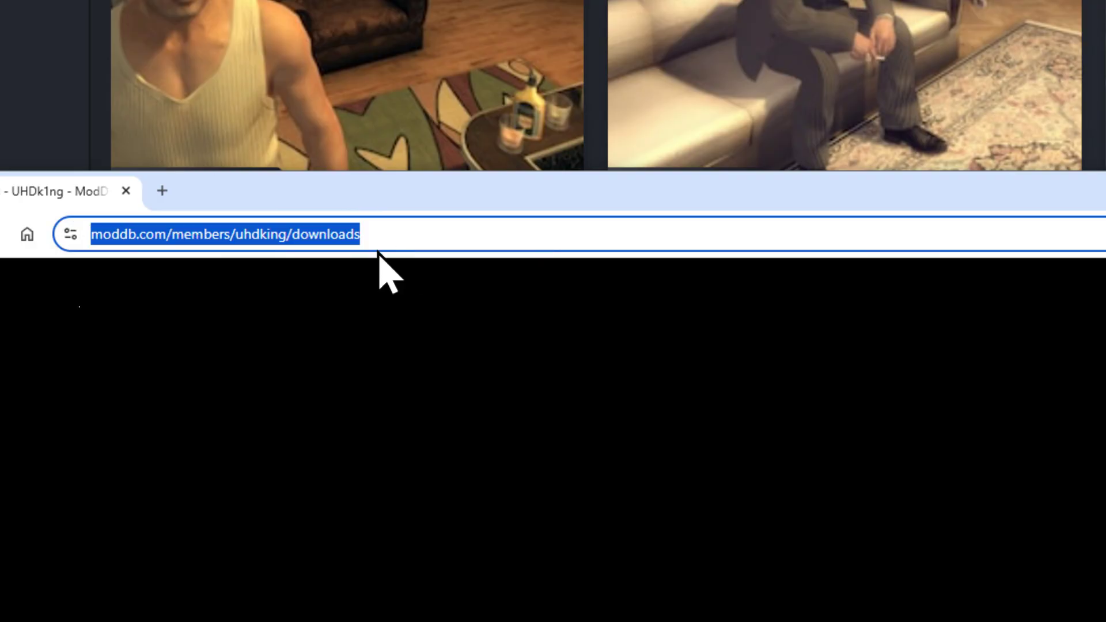
{"action": "mouse_move", "coordinate": [286, 265]}
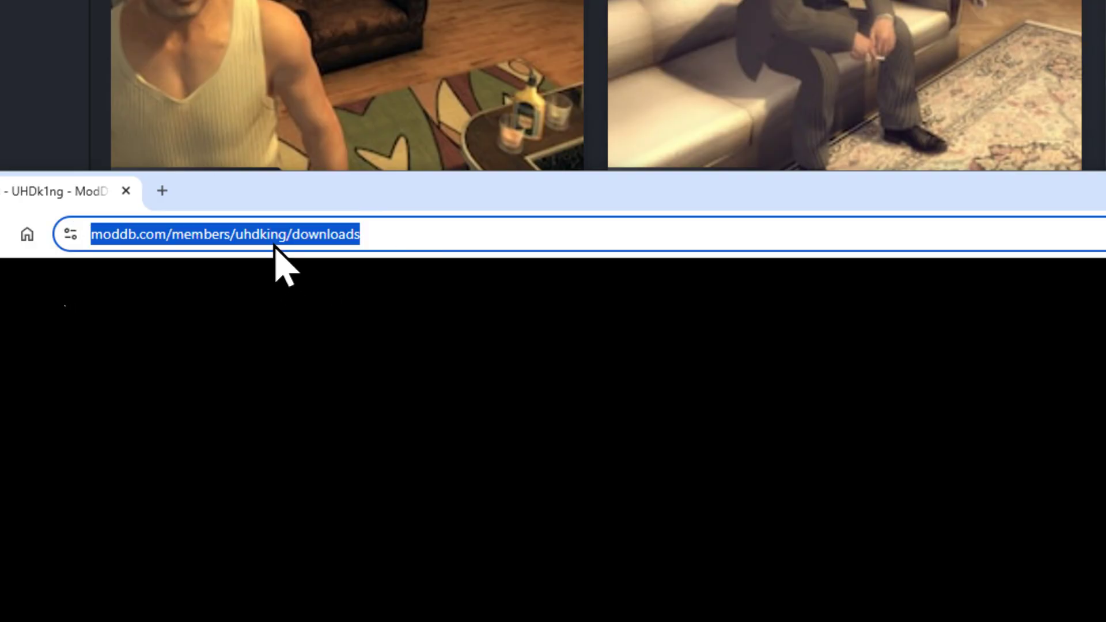
{"action": "mouse_move", "coordinate": [187, 328]}
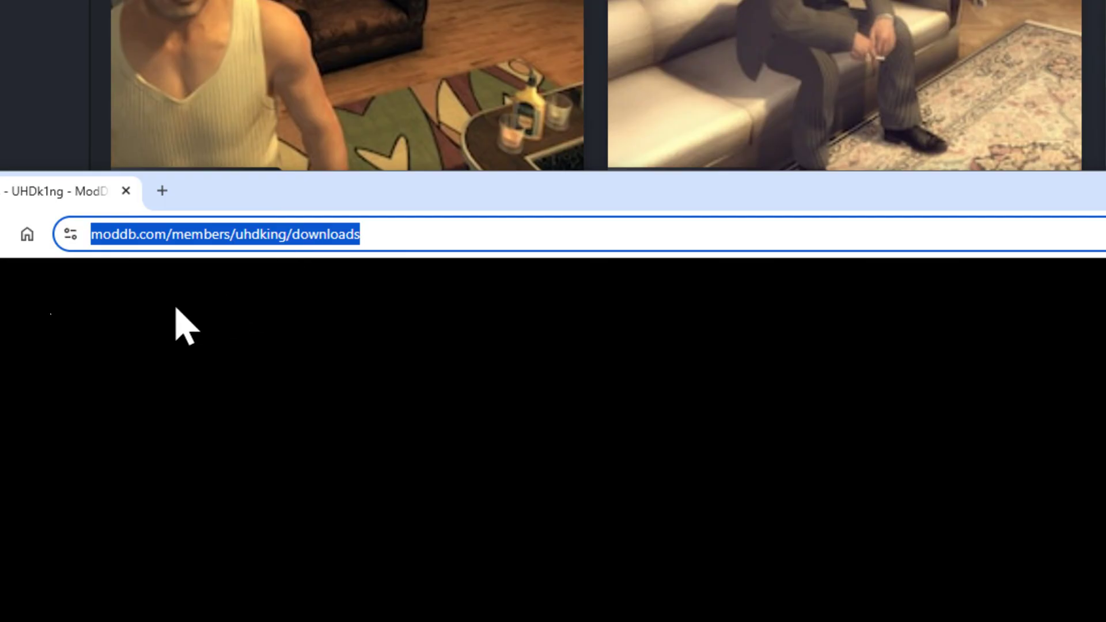
{"action": "mouse_move", "coordinate": [246, 261]}
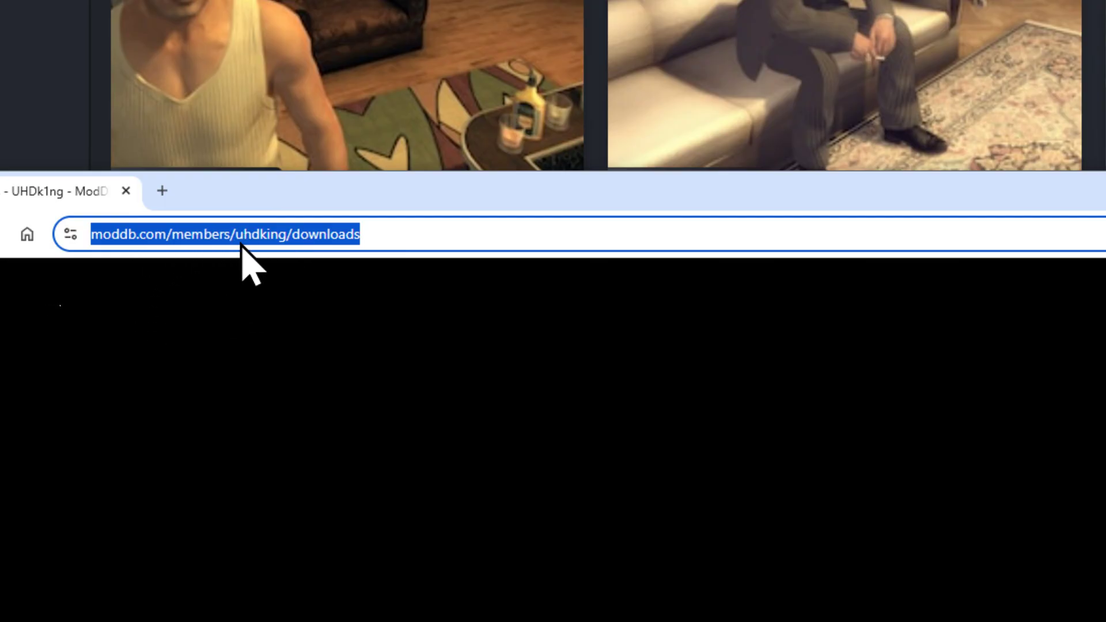
{"action": "mouse_move", "coordinate": [363, 236]}
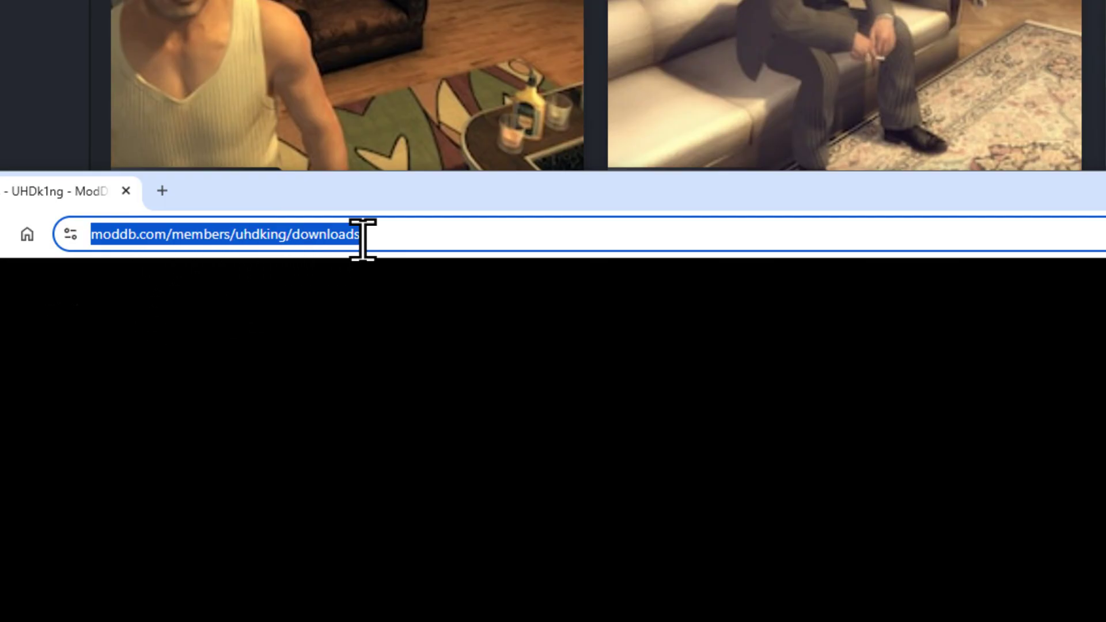
- Reload the downloads page and scroll the Files list to the Mafia II Classic Steam fix patch
{"action": "key", "text": "Return"}
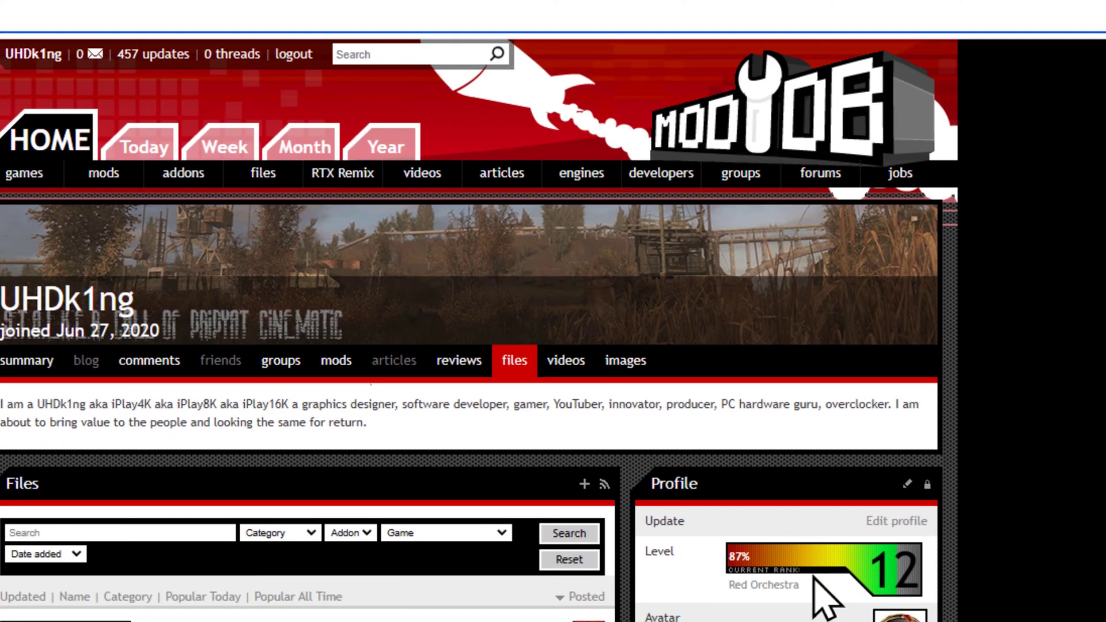
{"action": "mouse_move", "coordinate": [442, 465]}
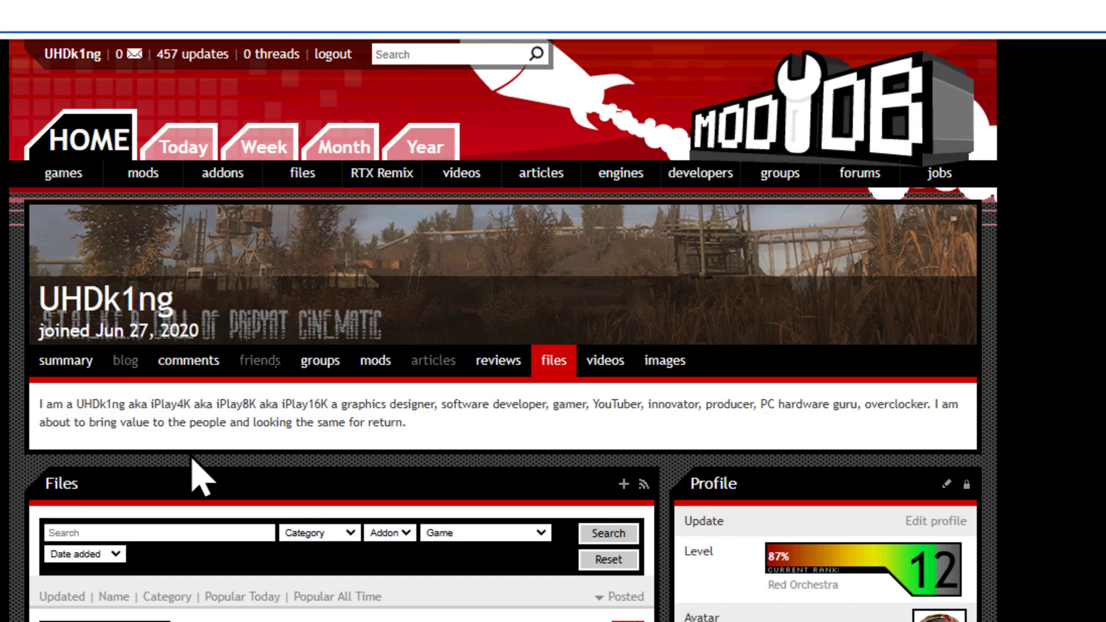
{"action": "mouse_move", "coordinate": [399, 321]}
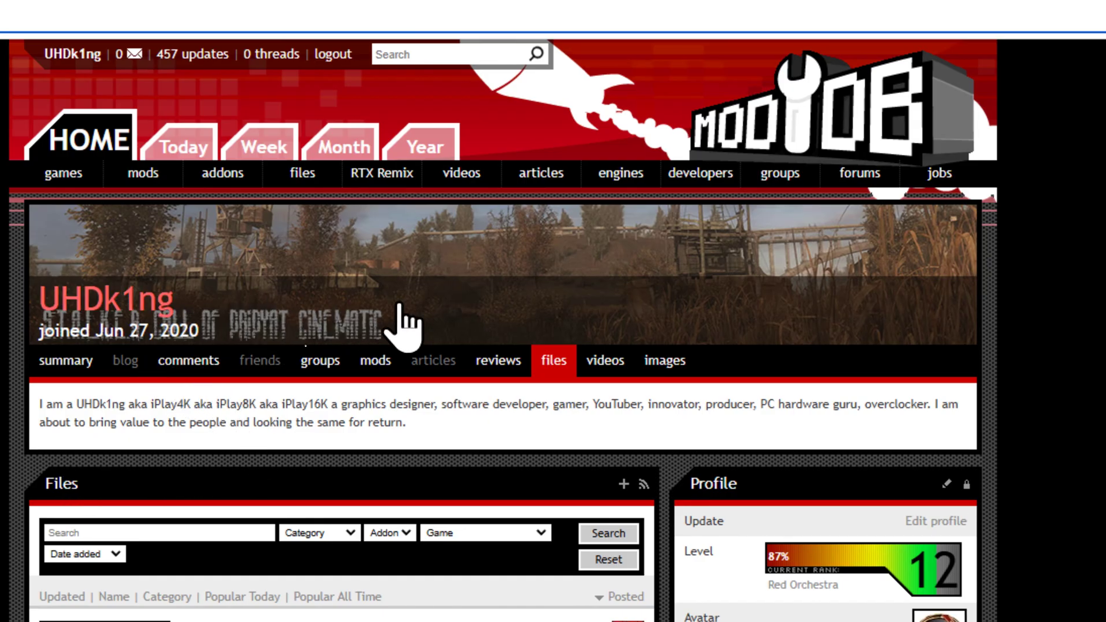
{"action": "mouse_move", "coordinate": [499, 437]}
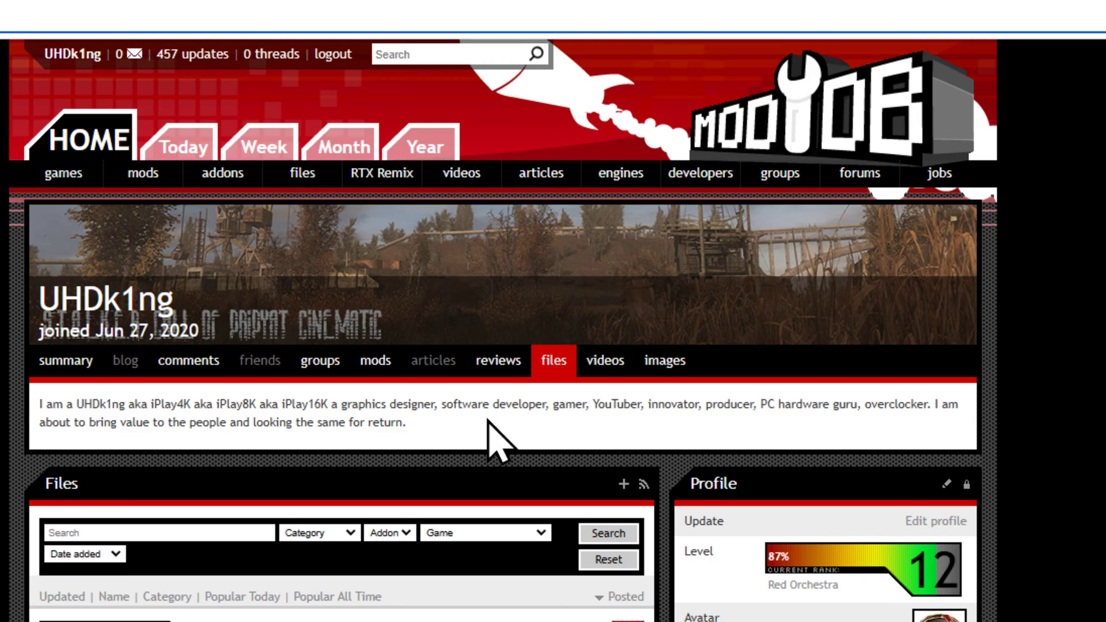
{"action": "scroll", "scroll_direction": "down", "scroll_amount": 3}
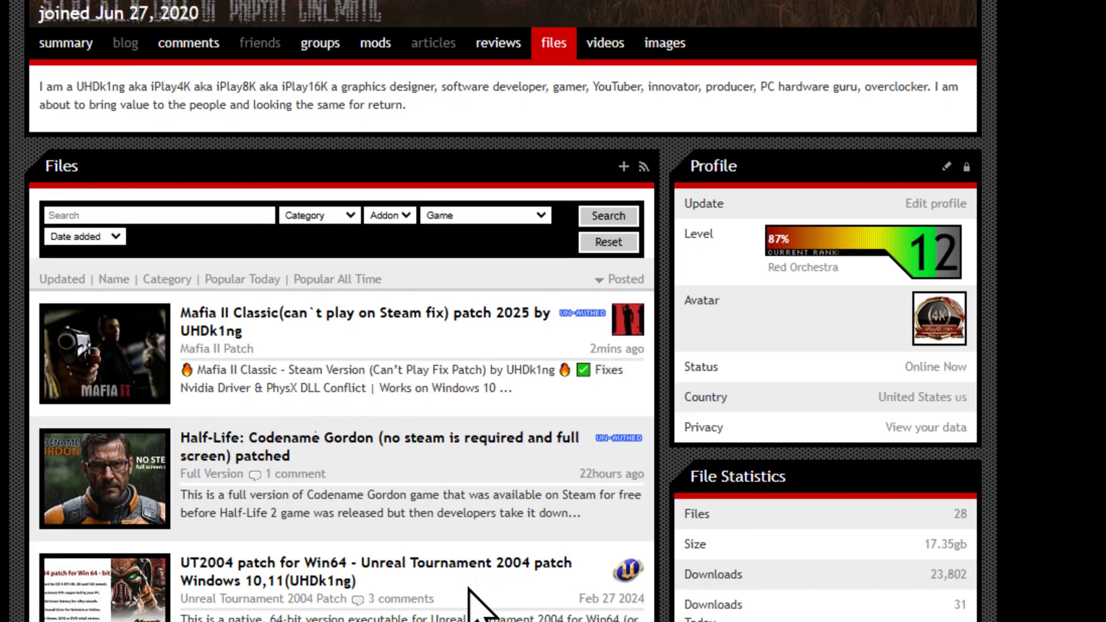
{"action": "scroll", "scroll_direction": "down", "scroll_amount": 3}
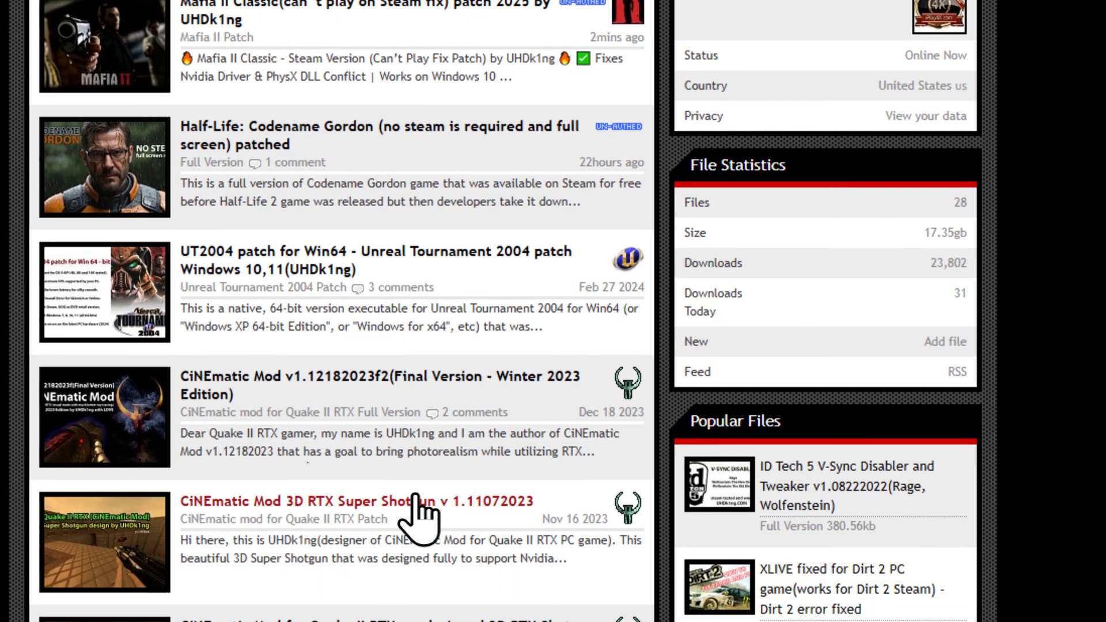
{"action": "scroll", "scroll_direction": "down", "scroll_amount": 3}
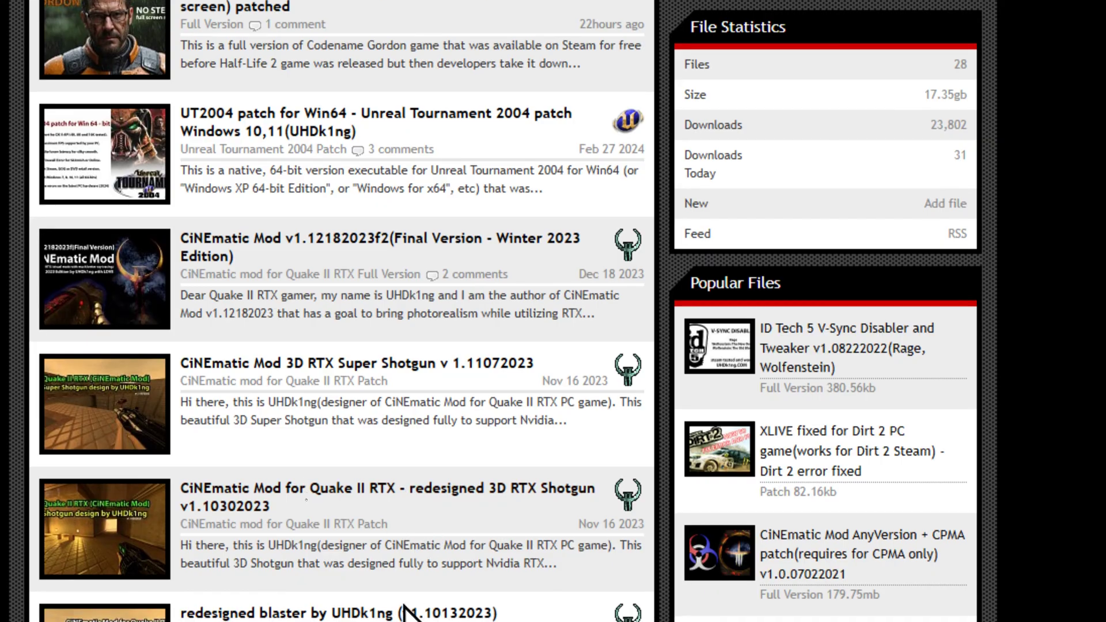
{"action": "scroll", "scroll_direction": "down", "scroll_amount": 3}
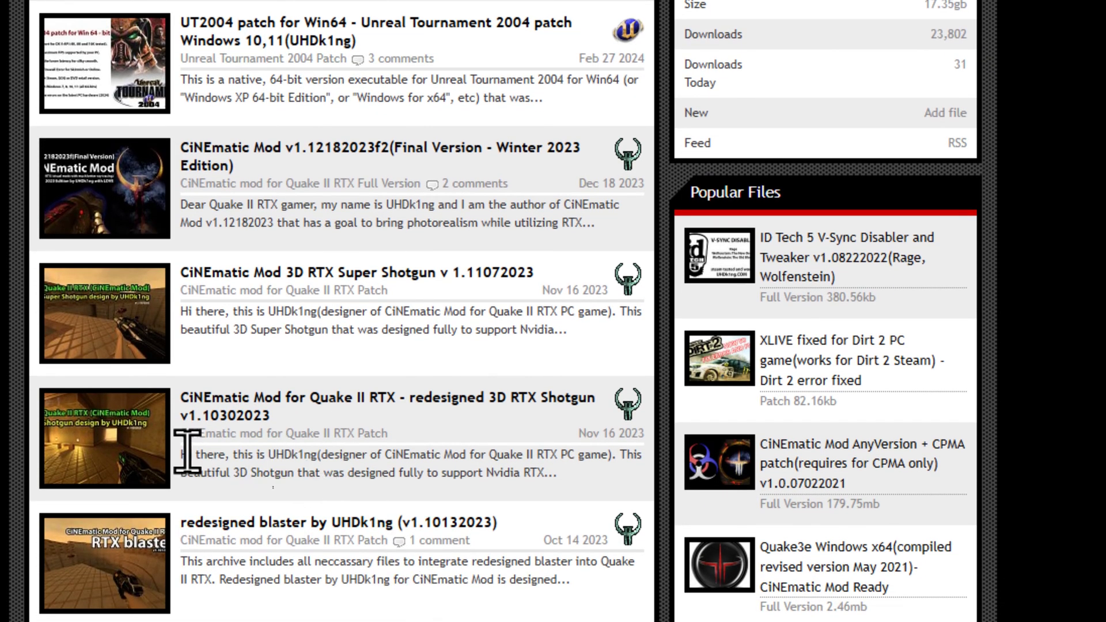
{"action": "scroll", "scroll_direction": "down", "scroll_amount": 3}
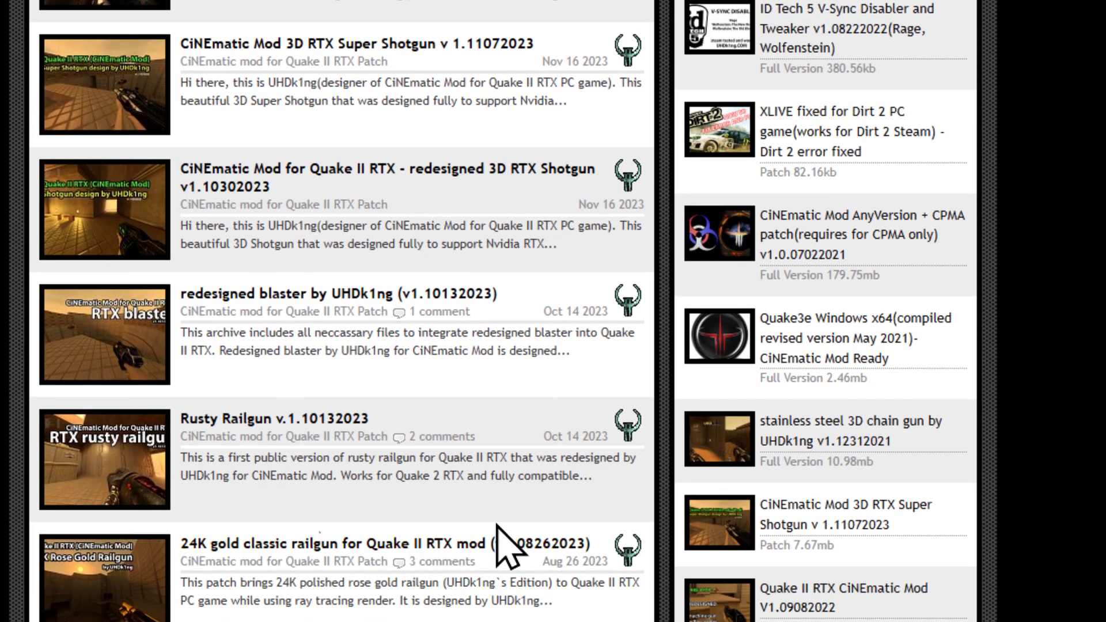
{"action": "scroll", "scroll_direction": "down", "scroll_amount": 3}
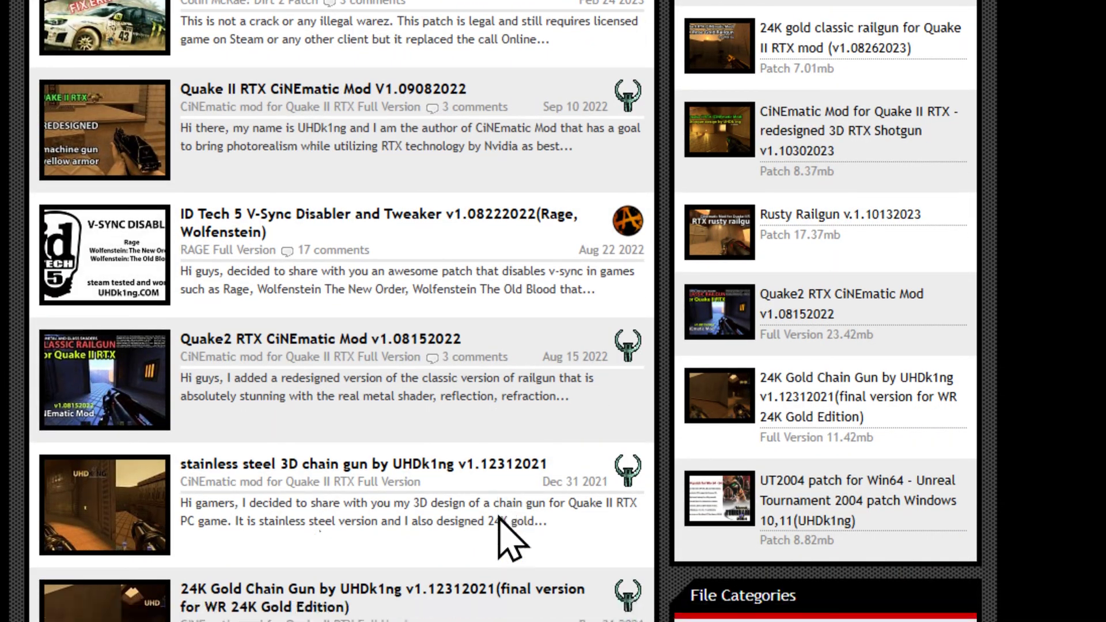
{"action": "scroll", "scroll_direction": "down", "scroll_amount": 3}
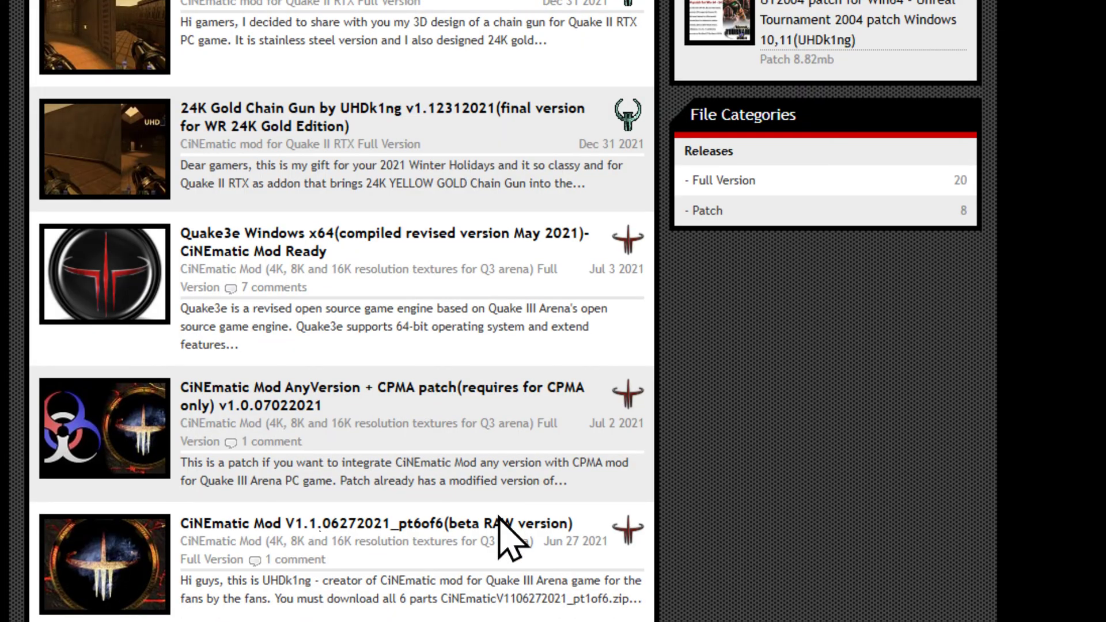
{"action": "scroll", "scroll_direction": "up", "scroll_amount": 3}
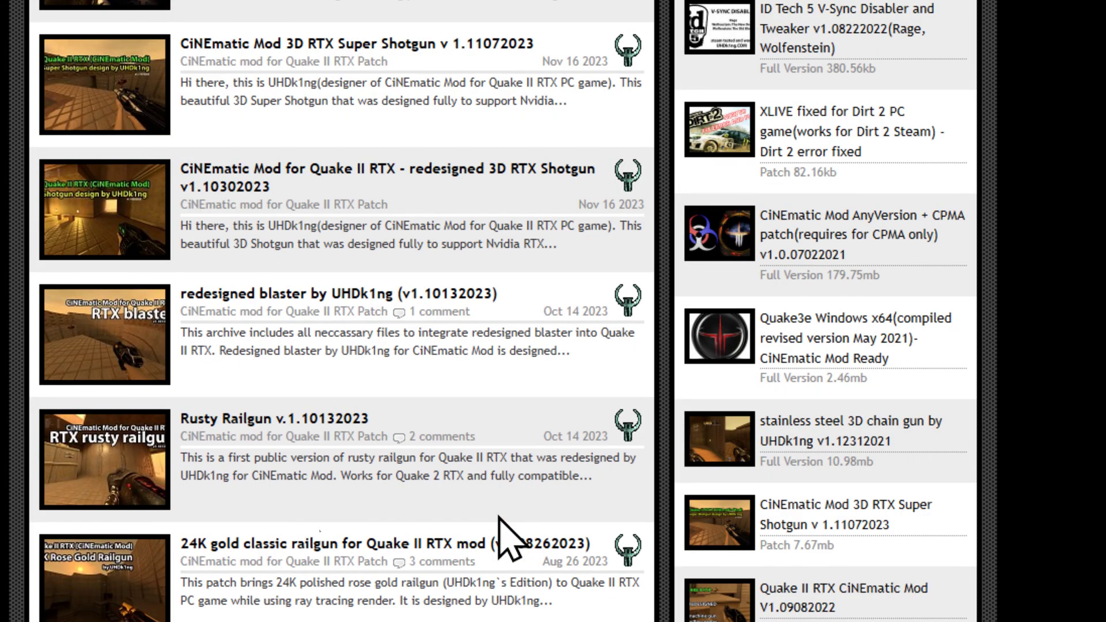
{"action": "scroll", "scroll_direction": "up", "scroll_amount": 3}
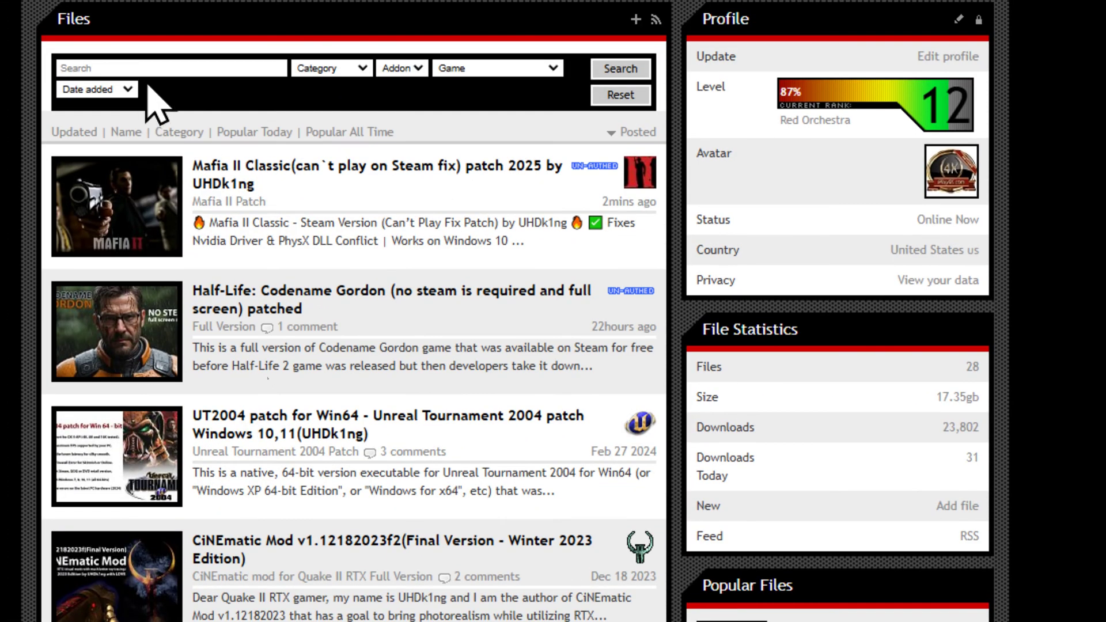
{"action": "scroll", "scroll_direction": "up", "scroll_amount": 3}
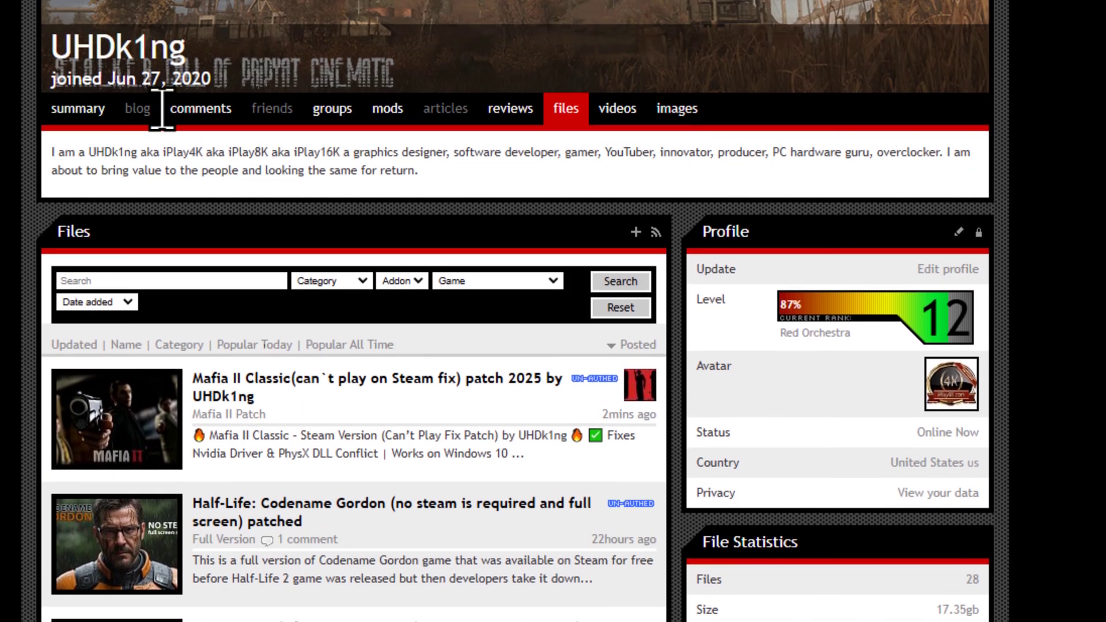
{"action": "scroll", "scroll_direction": "down", "scroll_amount": 3}
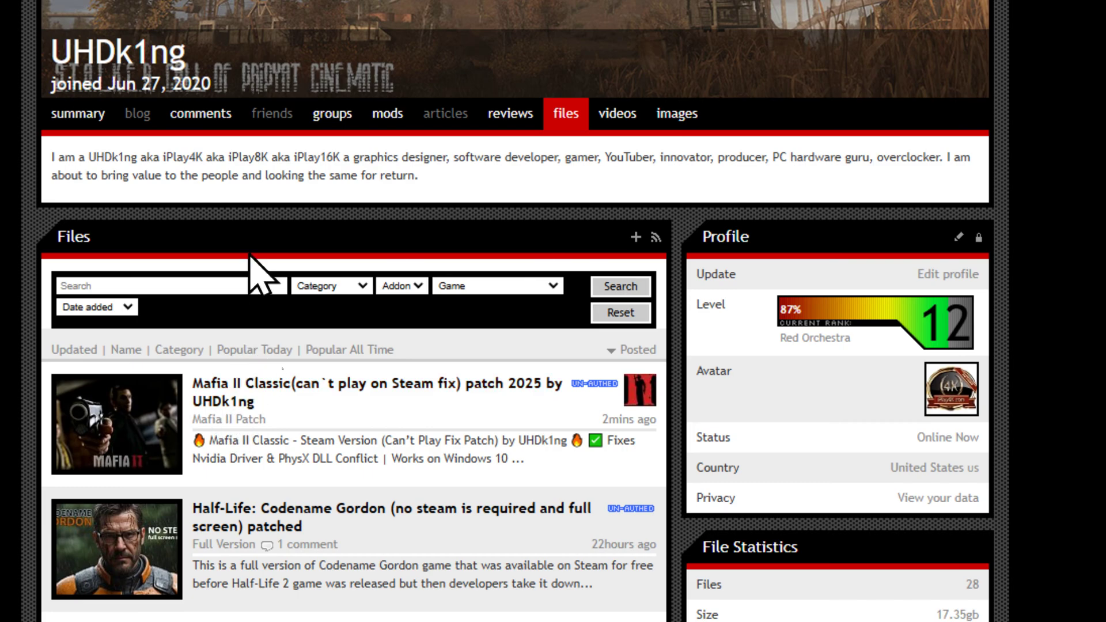
{"action": "scroll", "scroll_direction": "up", "scroll_amount": 3}
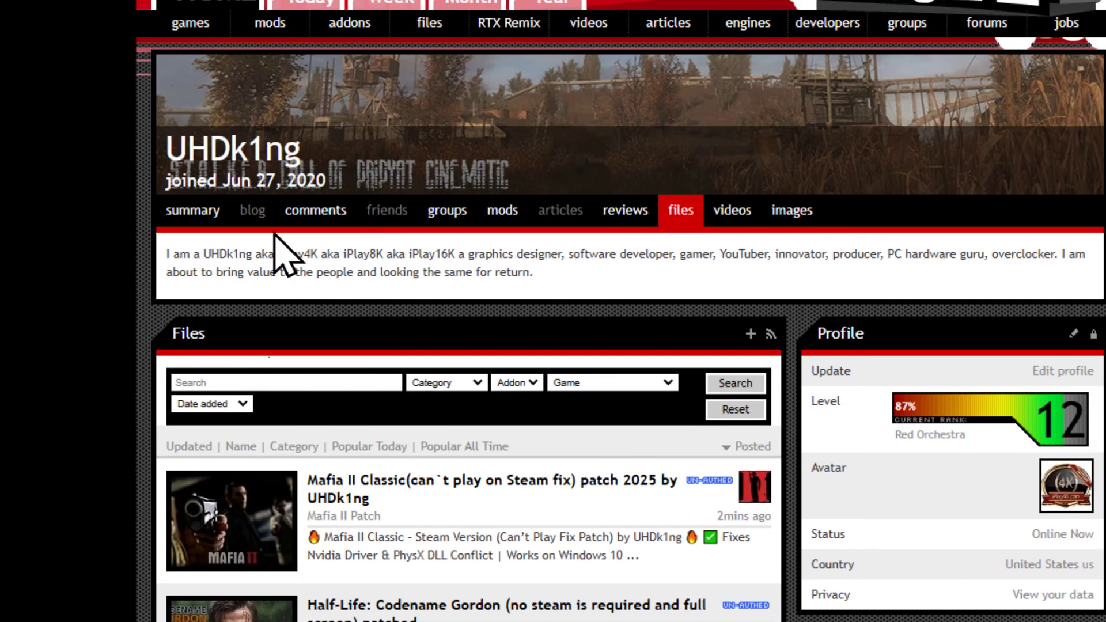
{"action": "left_click", "coordinate": [191, 210]}
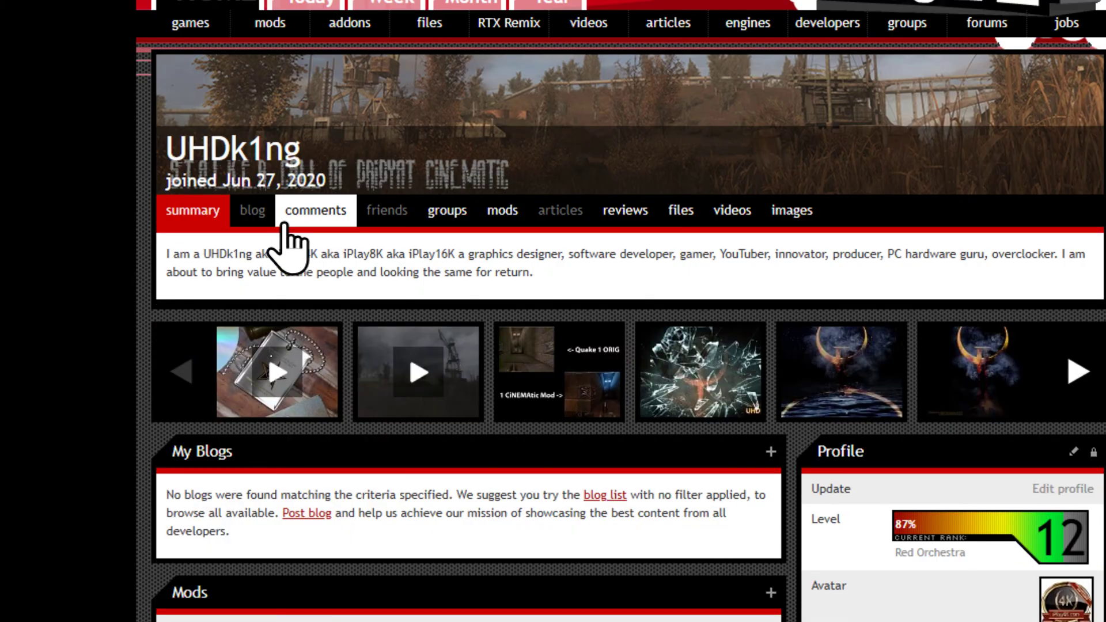
{"action": "scroll", "scroll_direction": "down", "scroll_amount": 3}
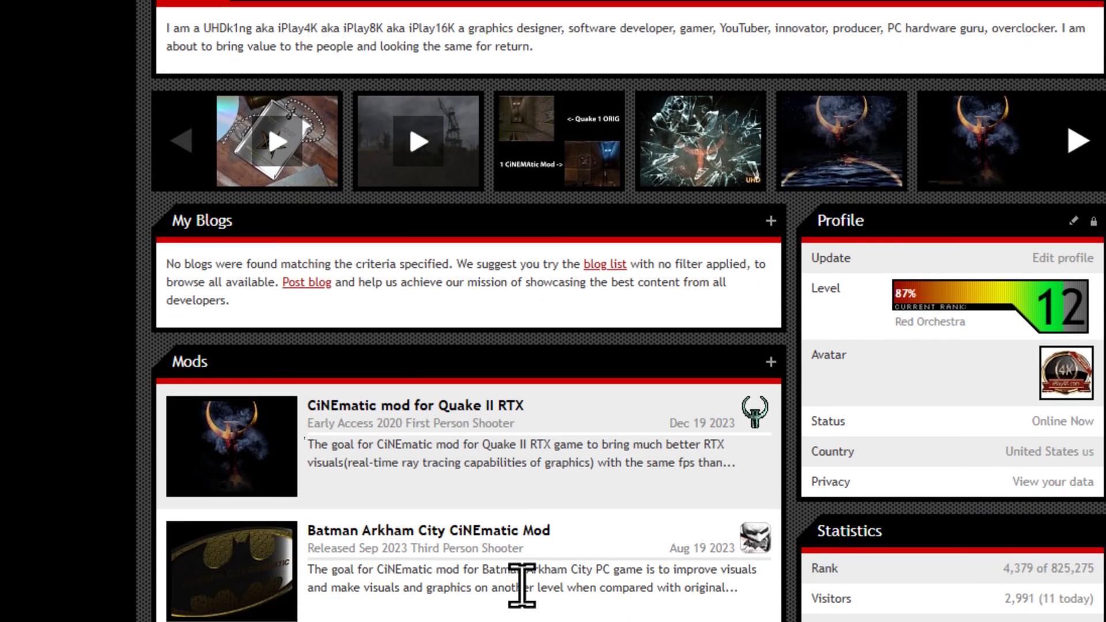
{"action": "scroll", "scroll_direction": "up", "scroll_amount": 3}
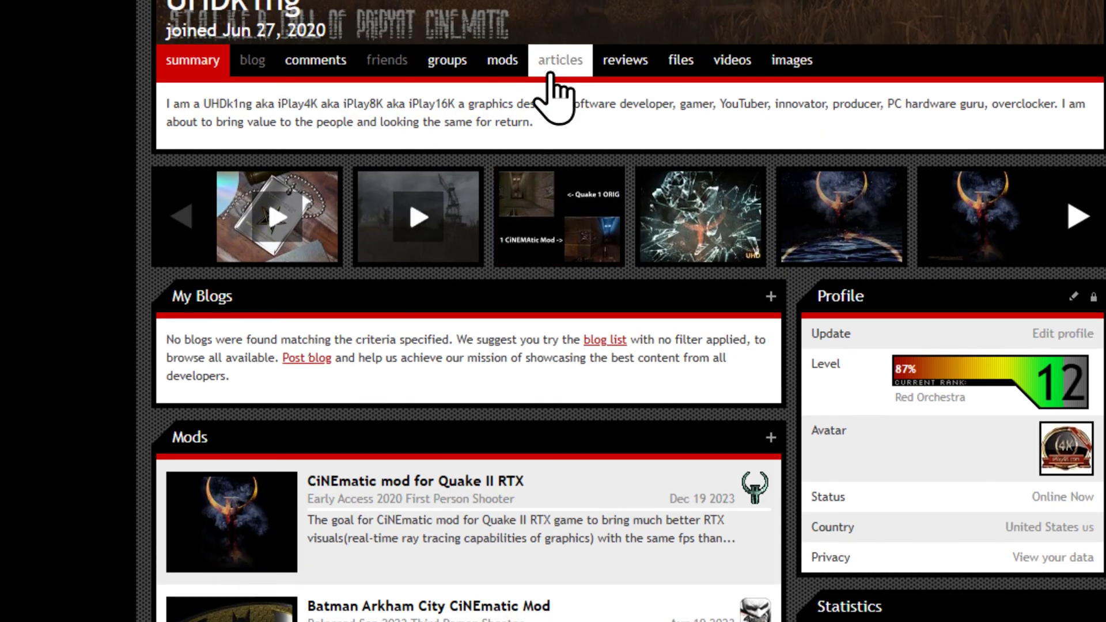
{"action": "mouse_move", "coordinate": [465, 579]}
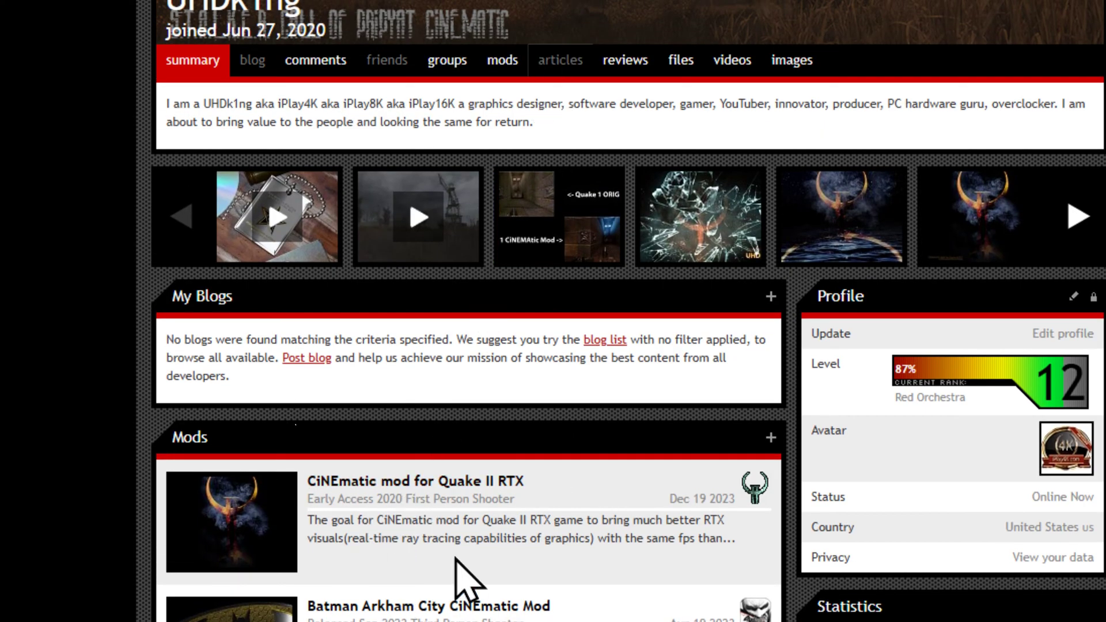
{"action": "scroll", "scroll_direction": "up", "scroll_amount": 3}
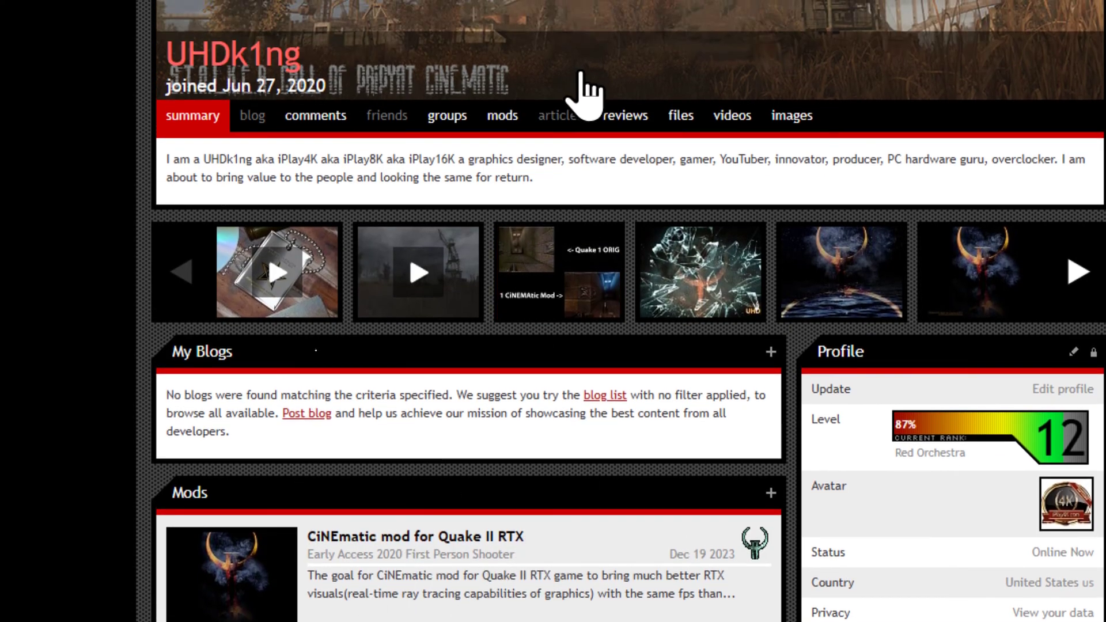
{"action": "mouse_move", "coordinate": [680, 115]}
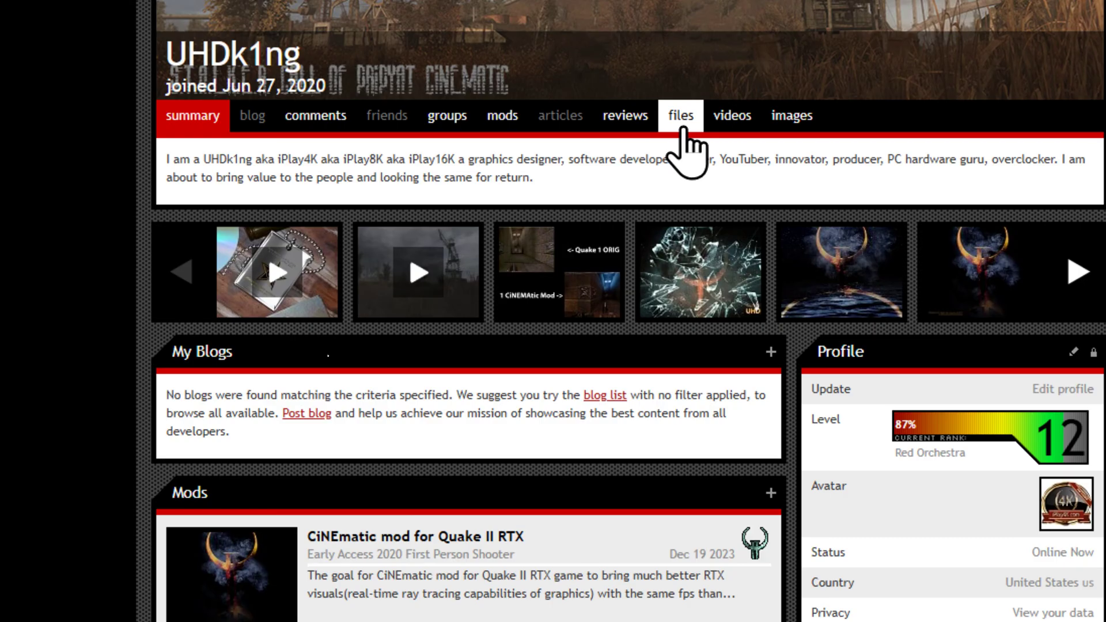
{"action": "left_click", "coordinate": [680, 115]}
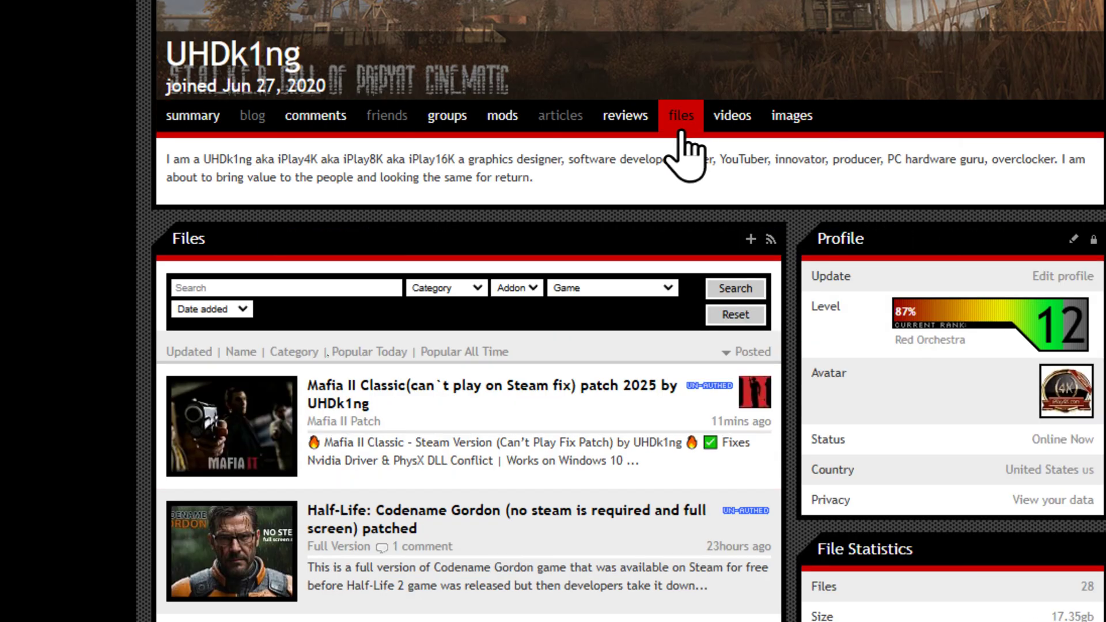
{"action": "mouse_move", "coordinate": [501, 437]}
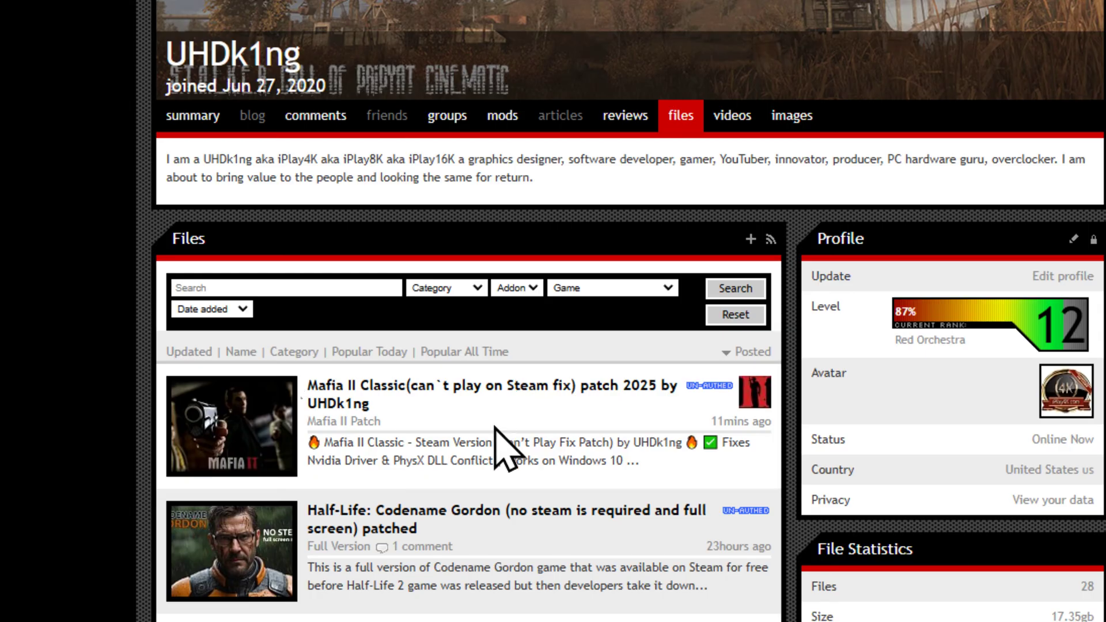
{"action": "mouse_move", "coordinate": [504, 434]}
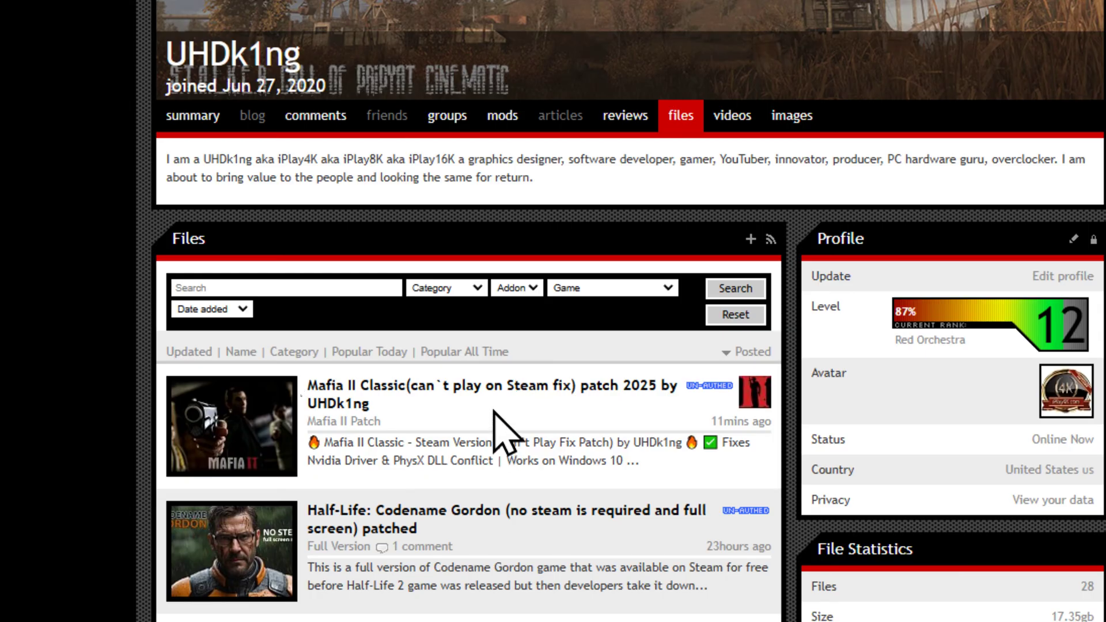
{"action": "mouse_move", "coordinate": [564, 419]}
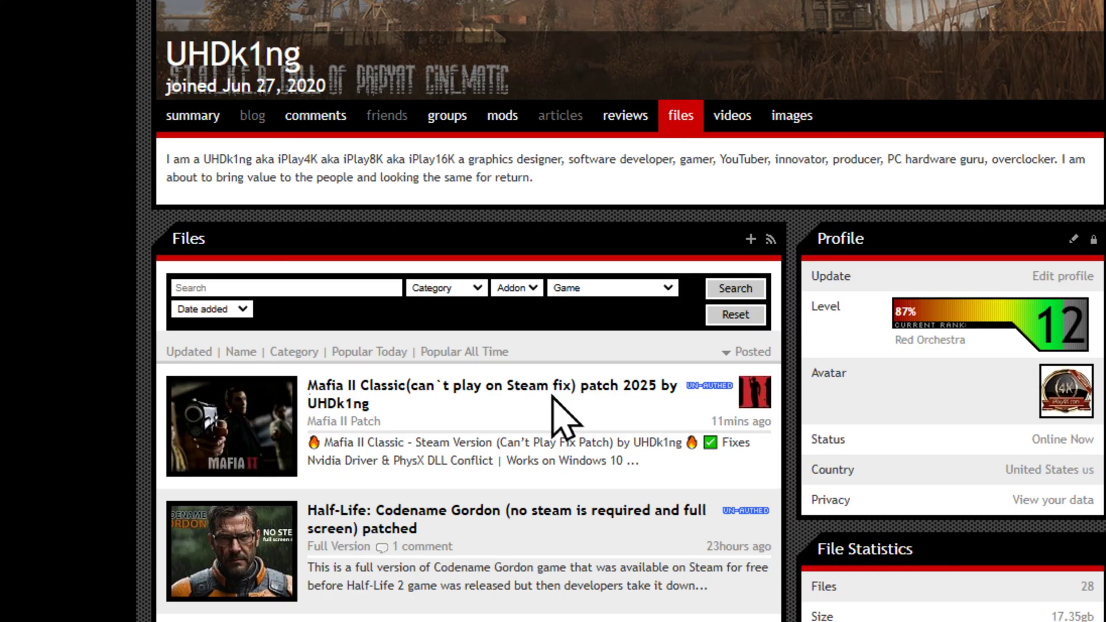
{"action": "mouse_move", "coordinate": [559, 426]}
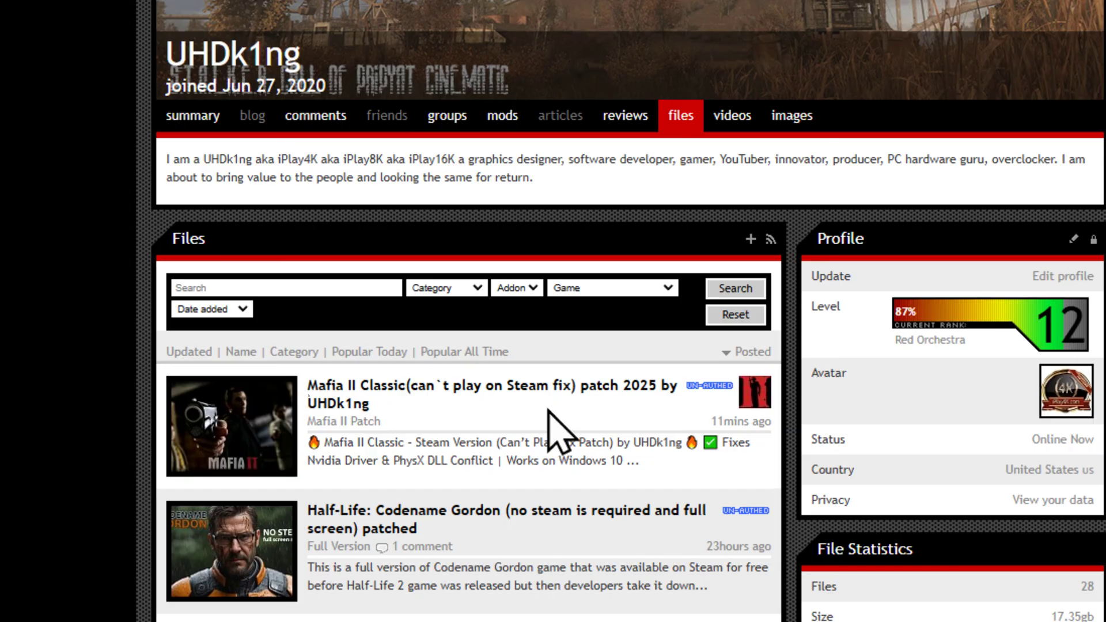
{"action": "mouse_move", "coordinate": [558, 430]}
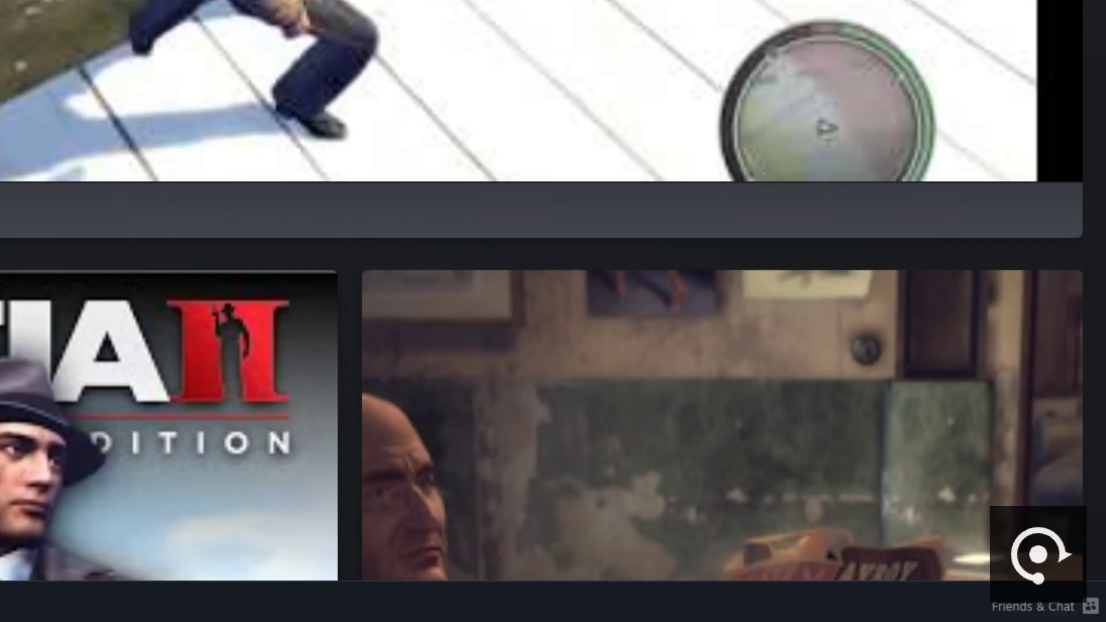
- From Steam's Mafia II hub, show the game's install folder in File Explorer
{"action": "left_click", "coordinate": [1019, 603]}
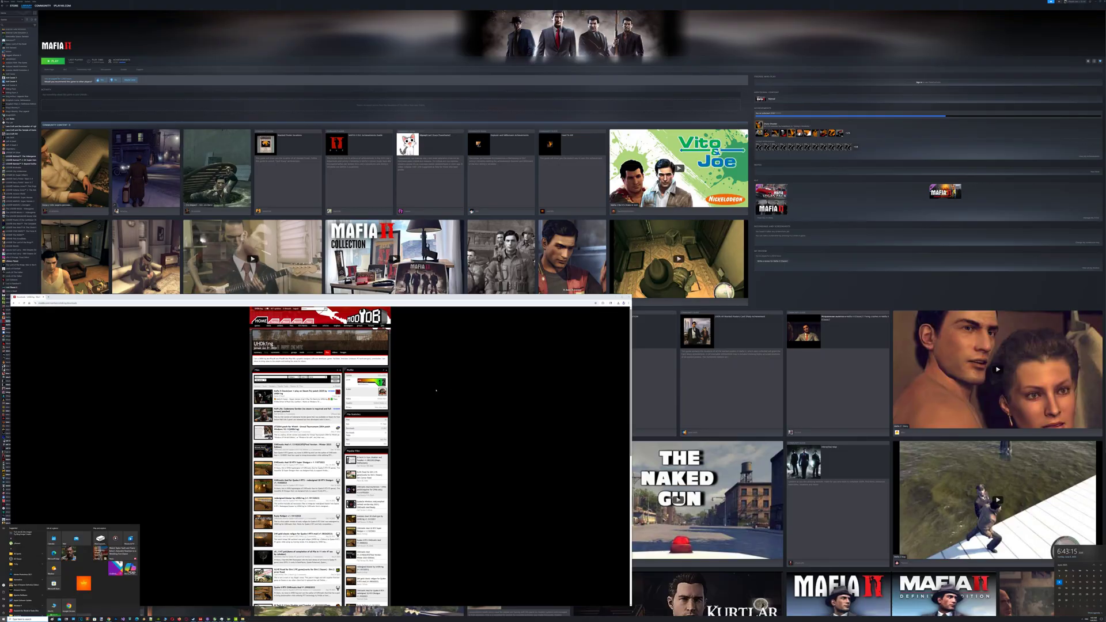
{"action": "mouse_move", "coordinate": [427, 392]}
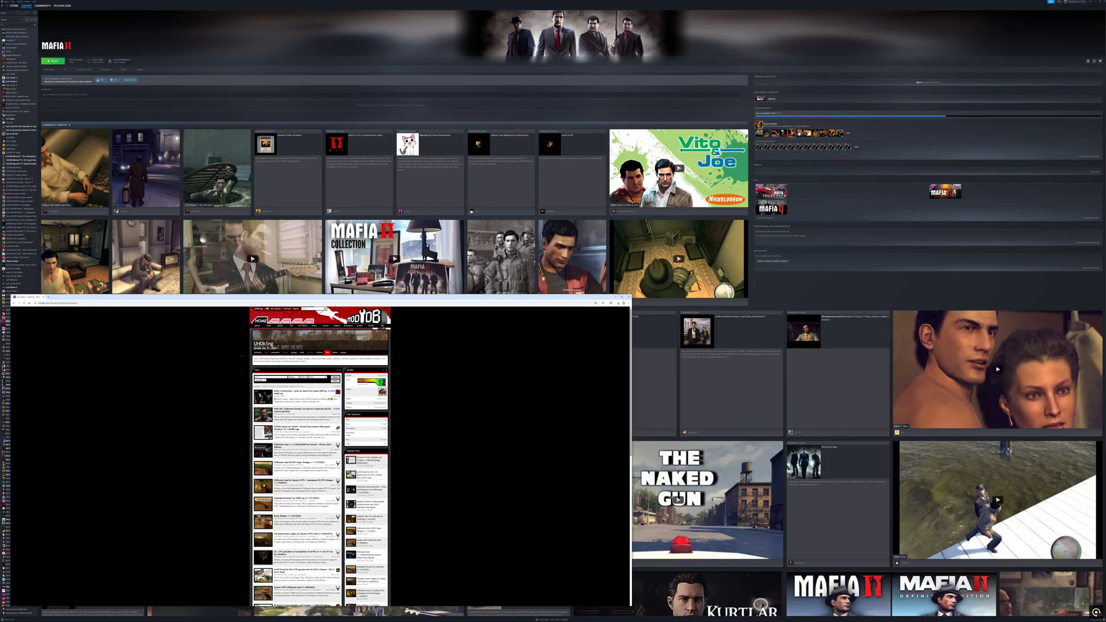
{"action": "left_click", "coordinate": [5, 619]}
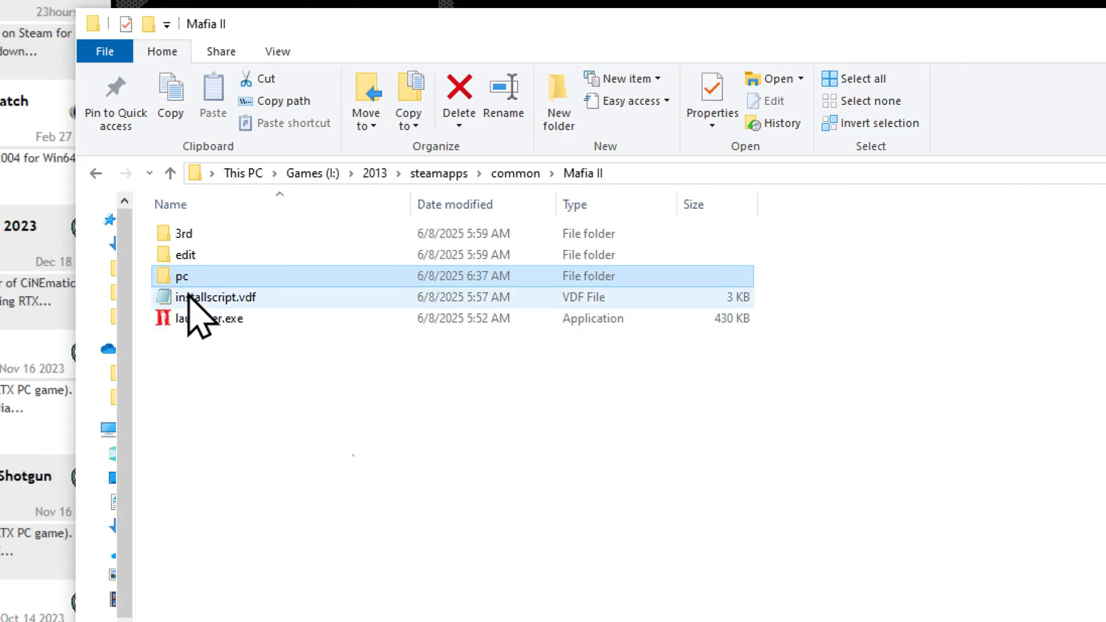
- Enter Mafia II's pc subfolder and select the mafia2.exe executable
{"action": "double_click", "coordinate": [184, 276]}
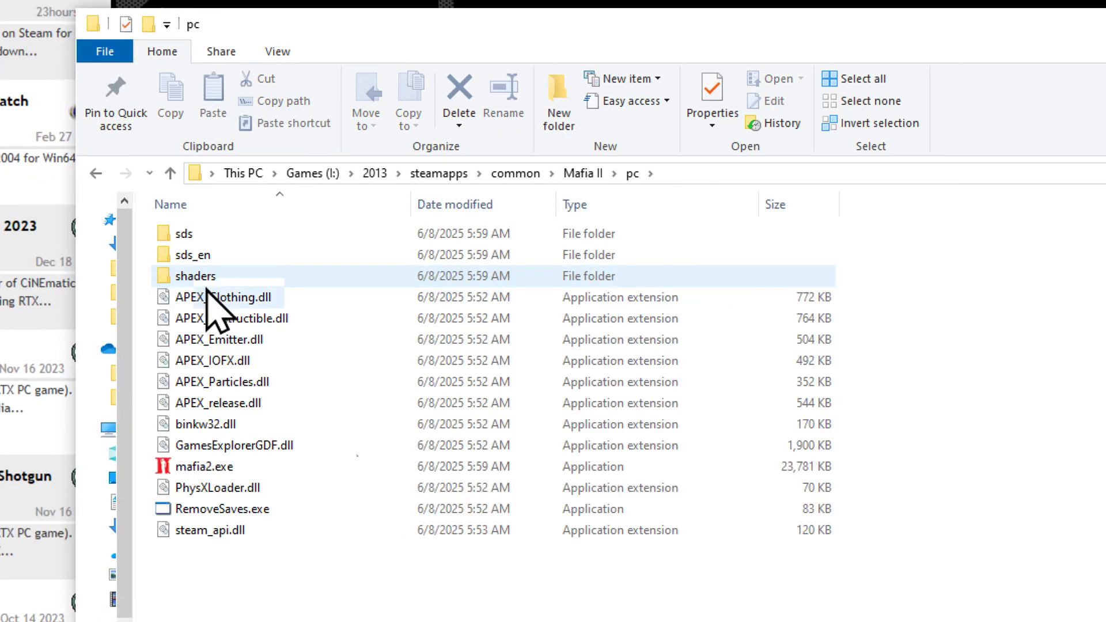
{"action": "left_click", "coordinate": [206, 424]}
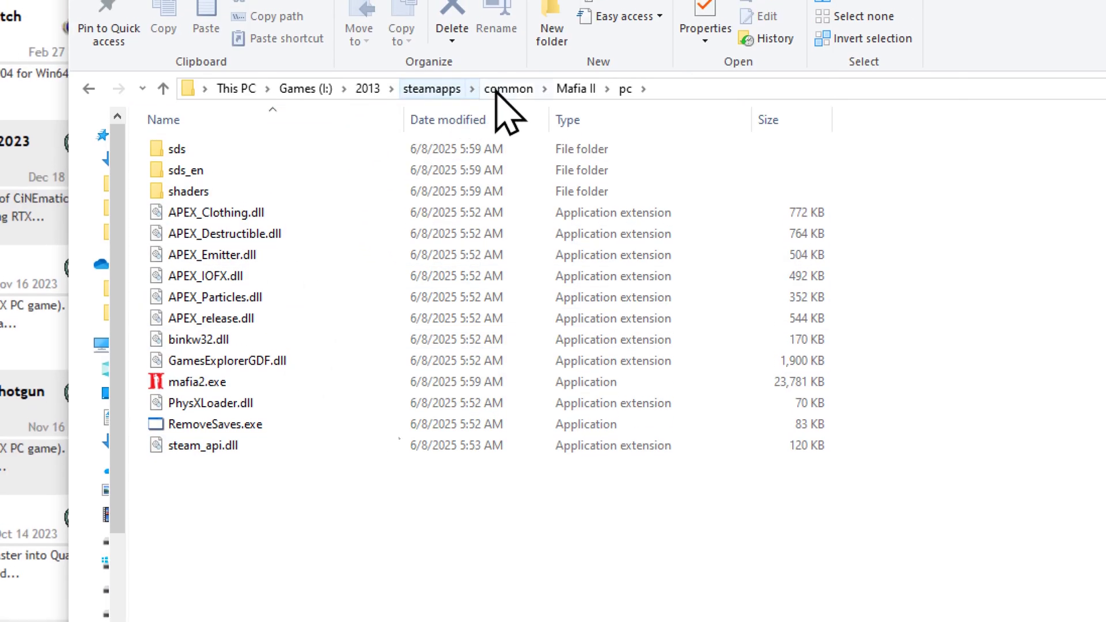
{"action": "left_click", "coordinate": [199, 383]}
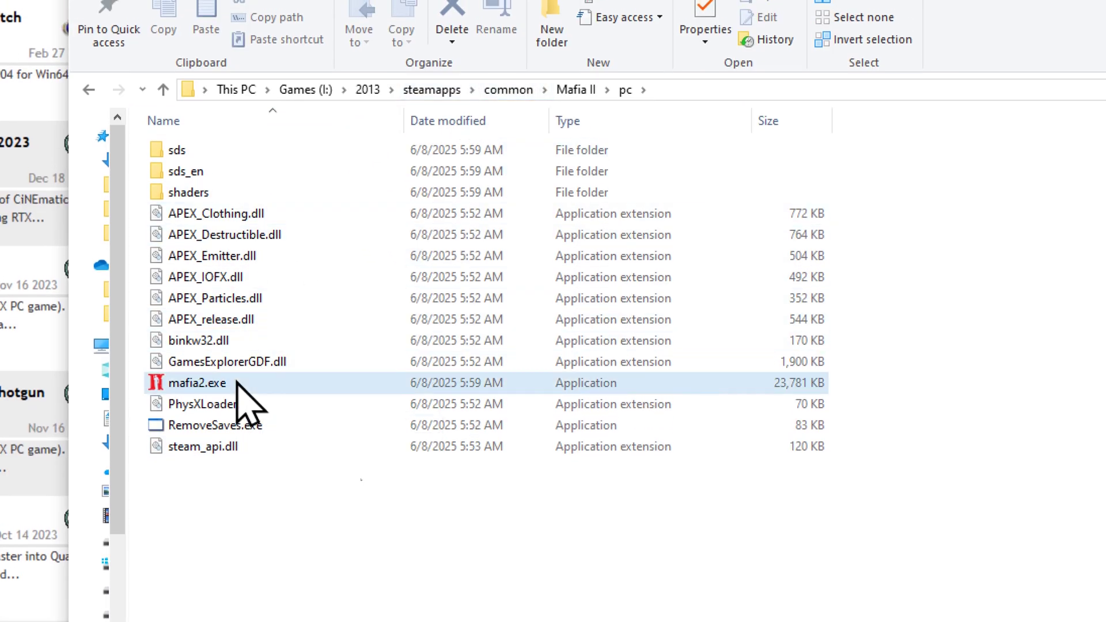
{"action": "left_click", "coordinate": [197, 382]}
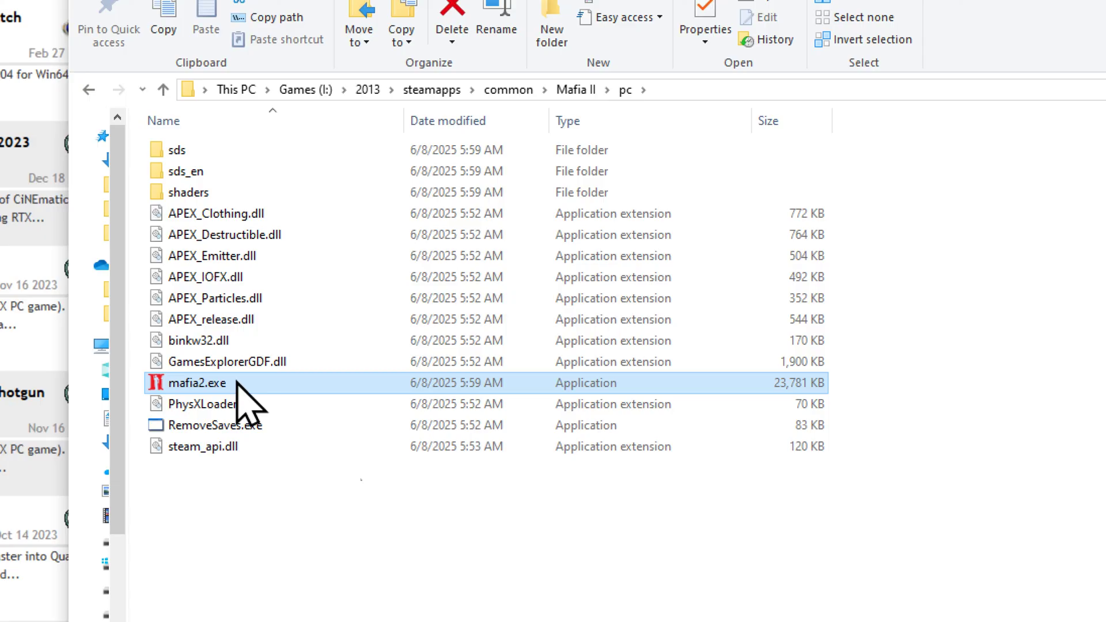